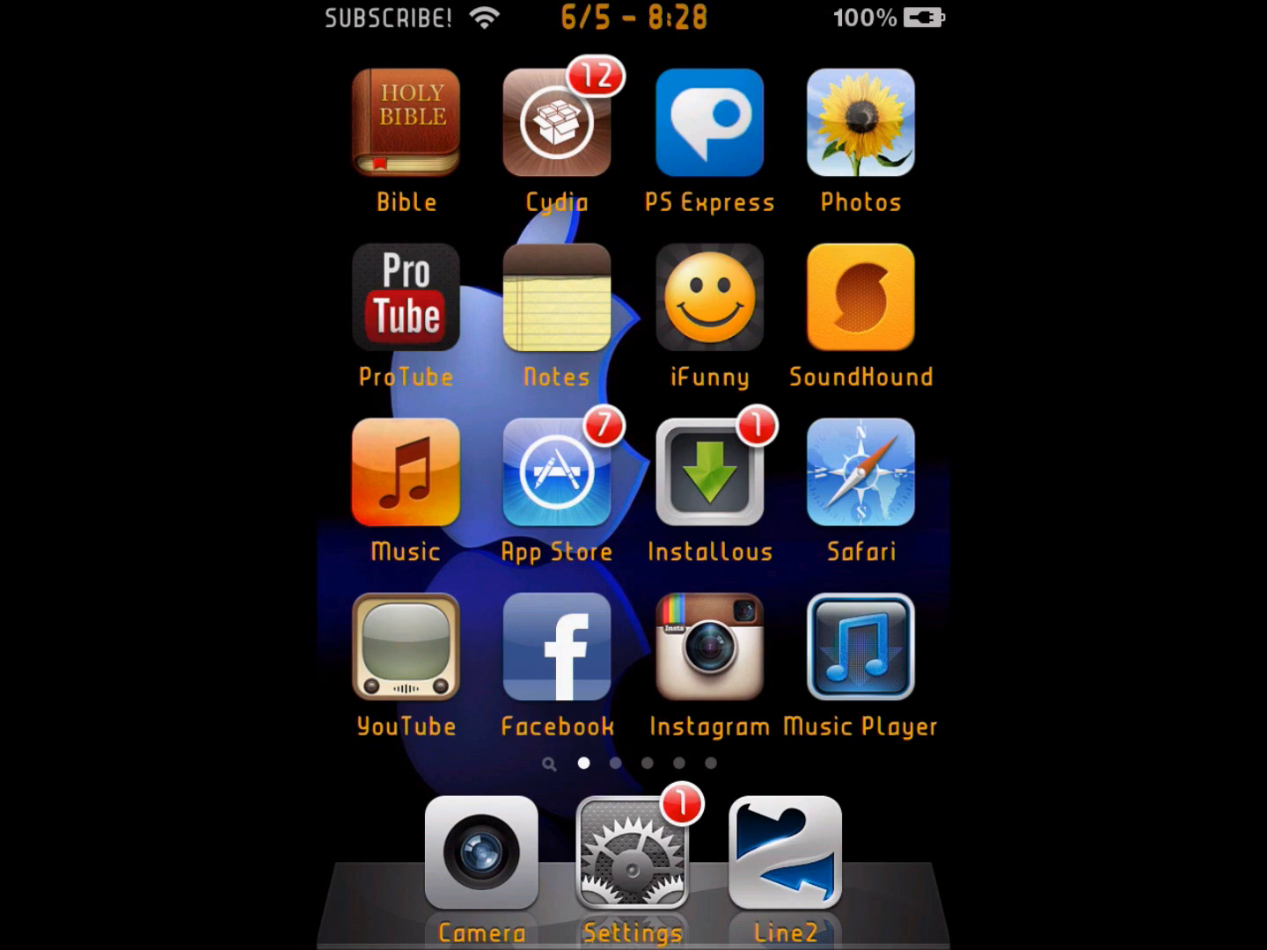
- Swipe the Home Screen to reach the page with the Settings app
scroll(left, 3)
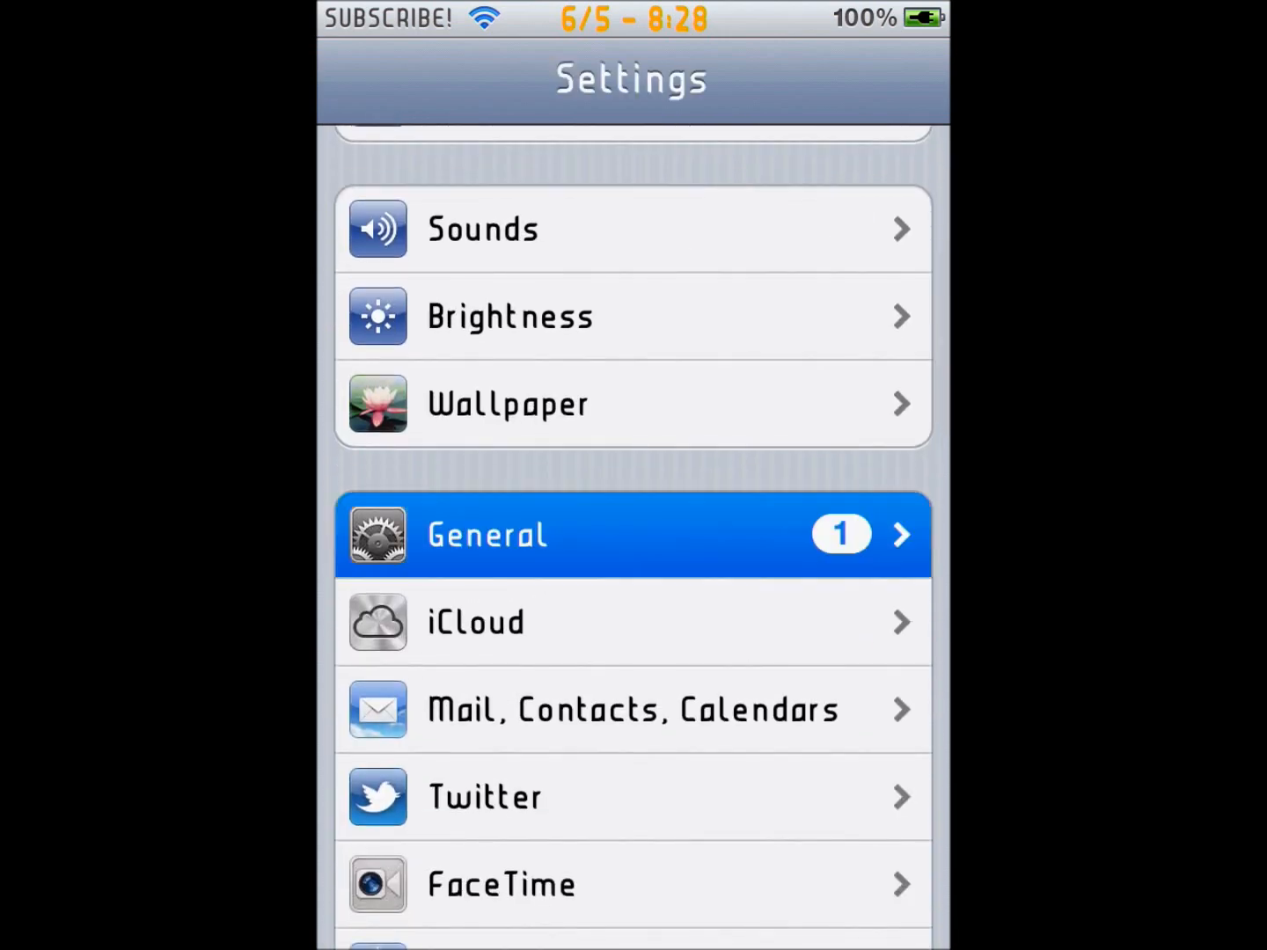
- Reach the About page and scroll to the Version row showing 5.0.1 (9A405)
click(629, 535)
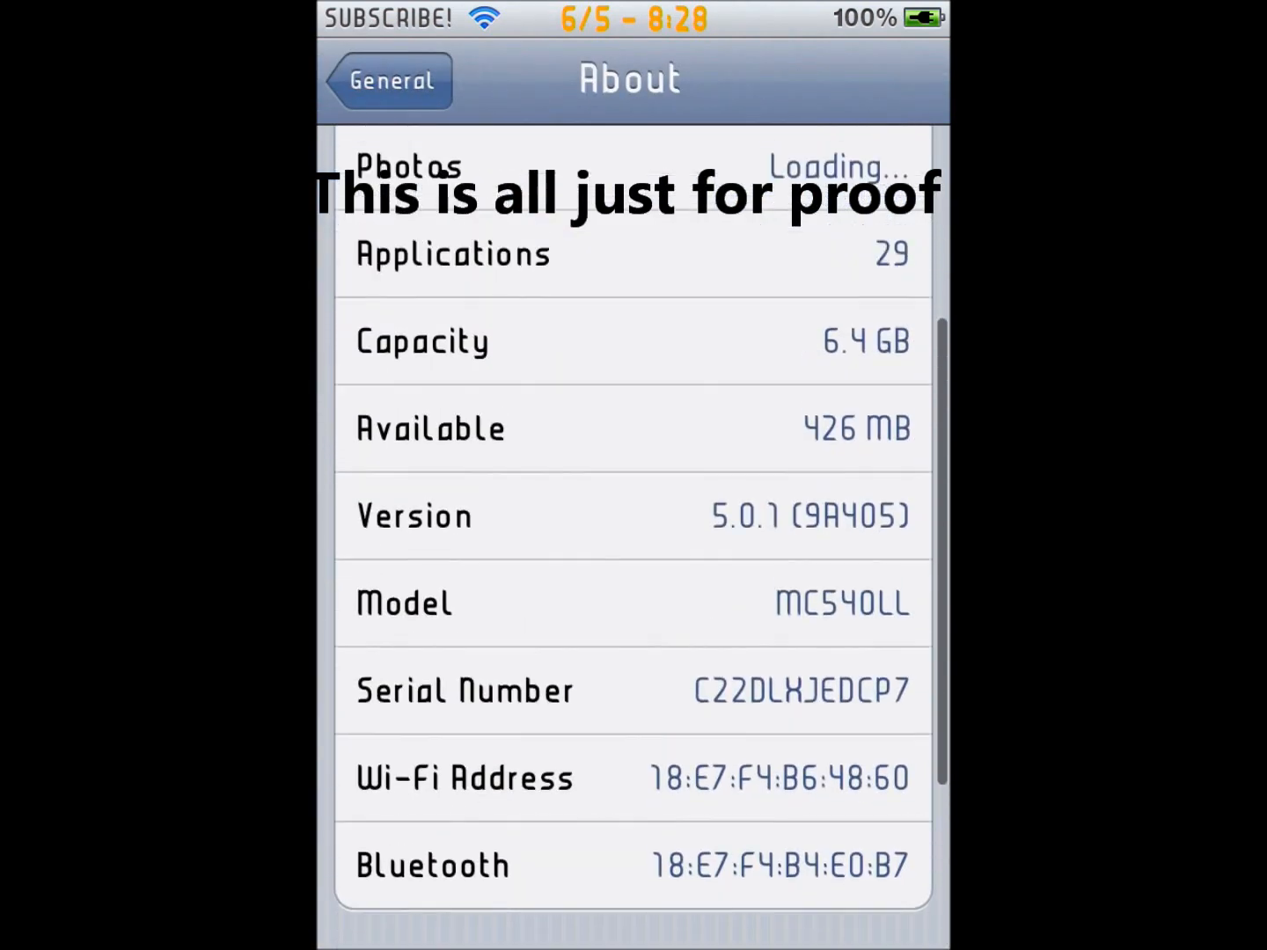
scroll(down, 3)
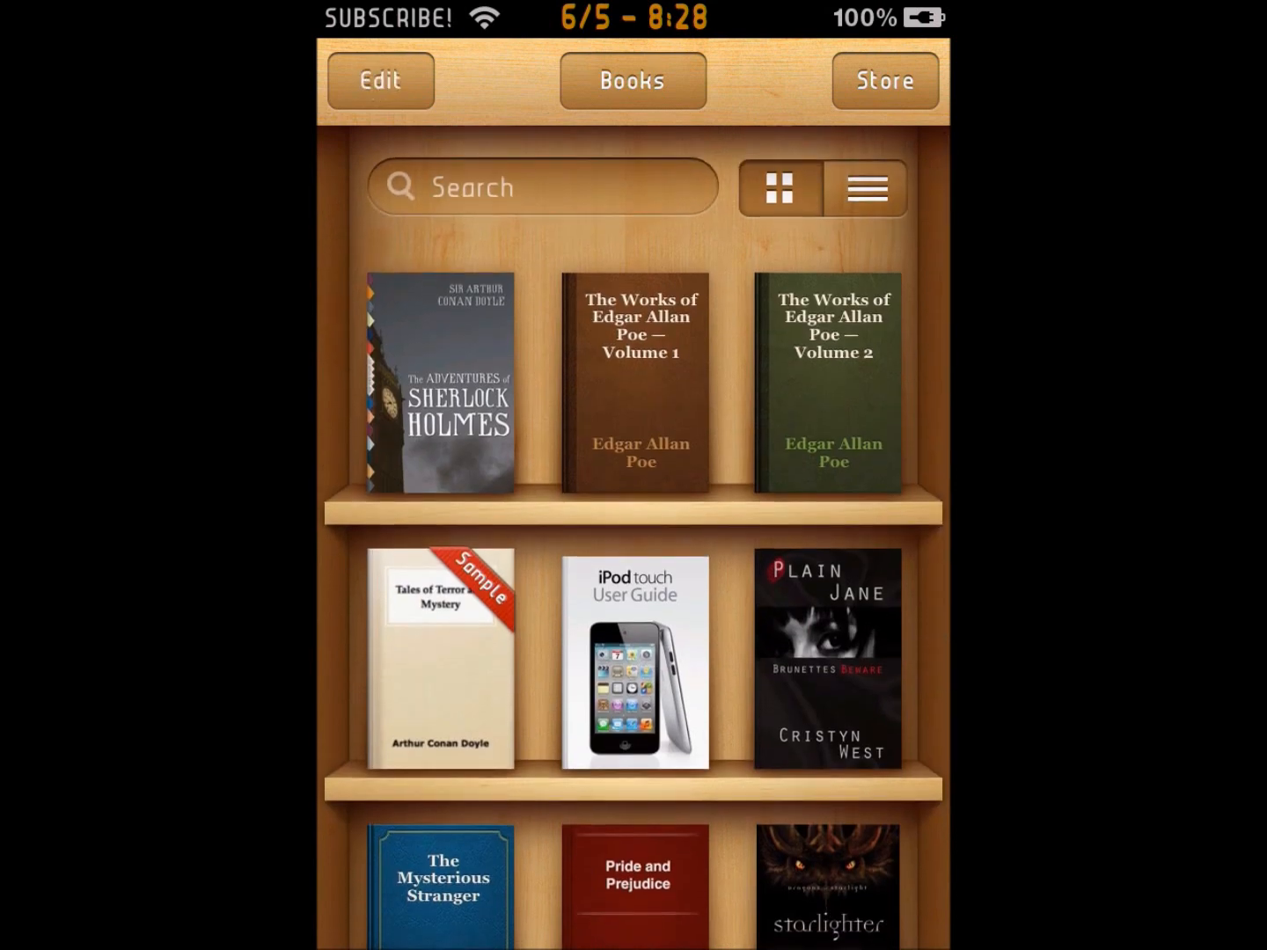
- Scroll down the iBooks bookshelf to reveal the Mark Twain and Jane Austen titles
scroll(down, 3)
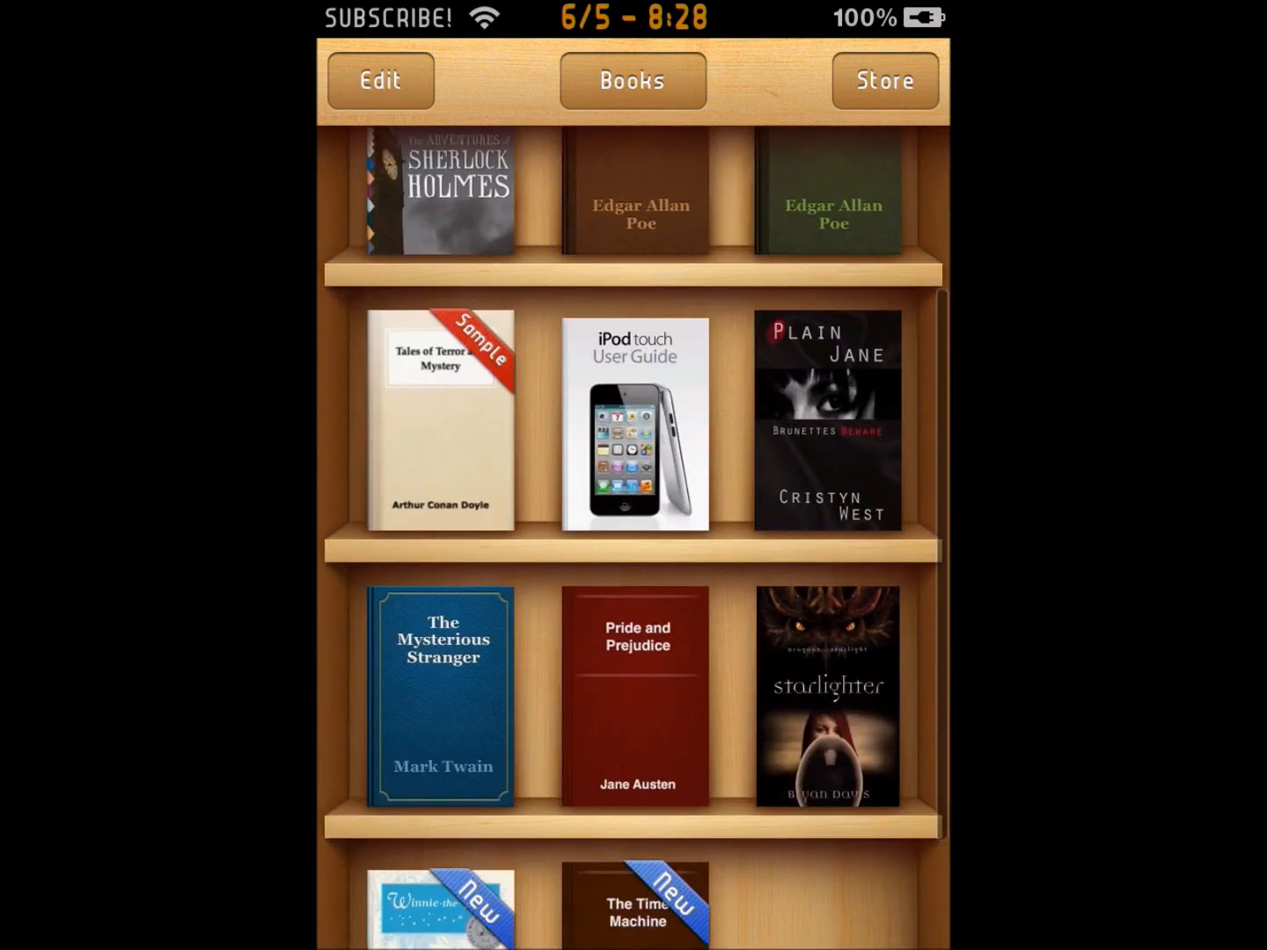